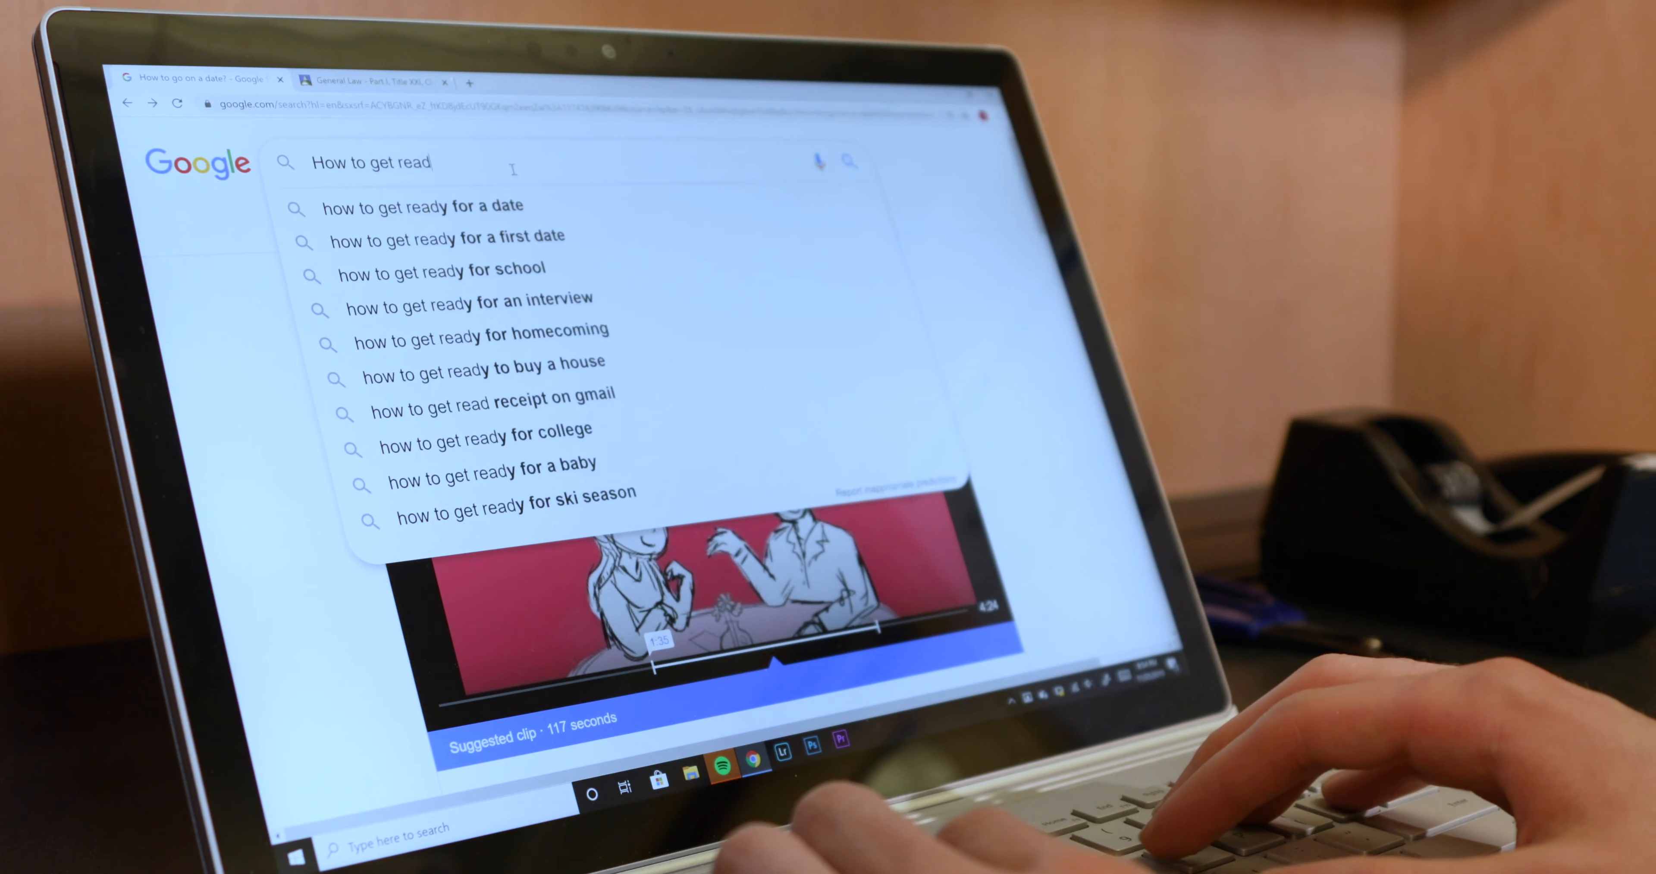
text(y)
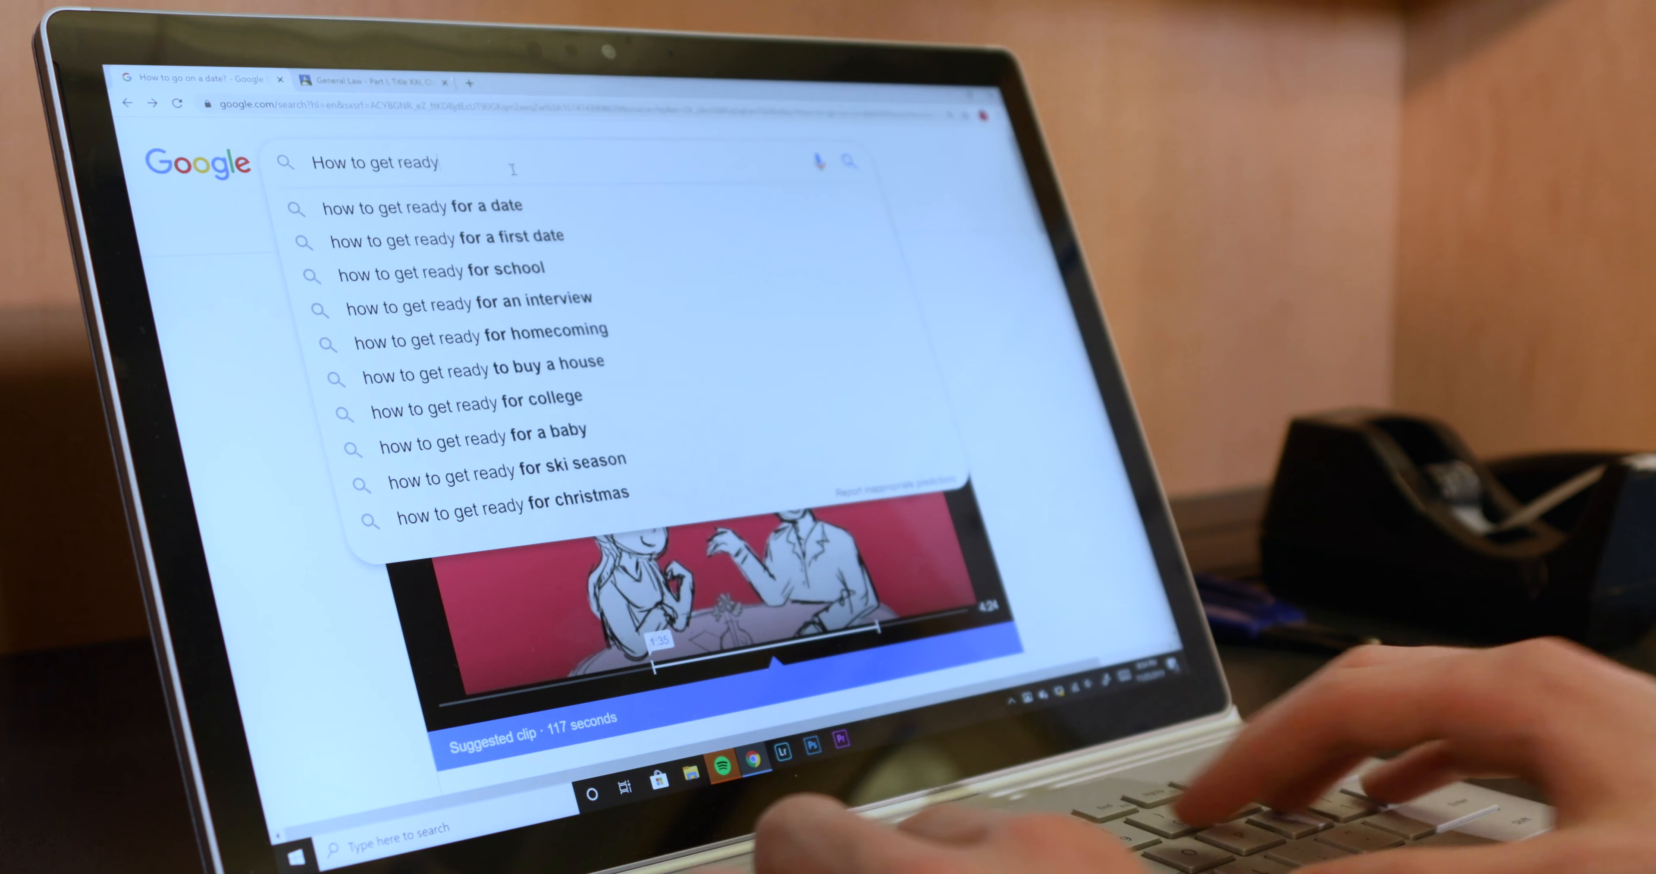
text(for a date)
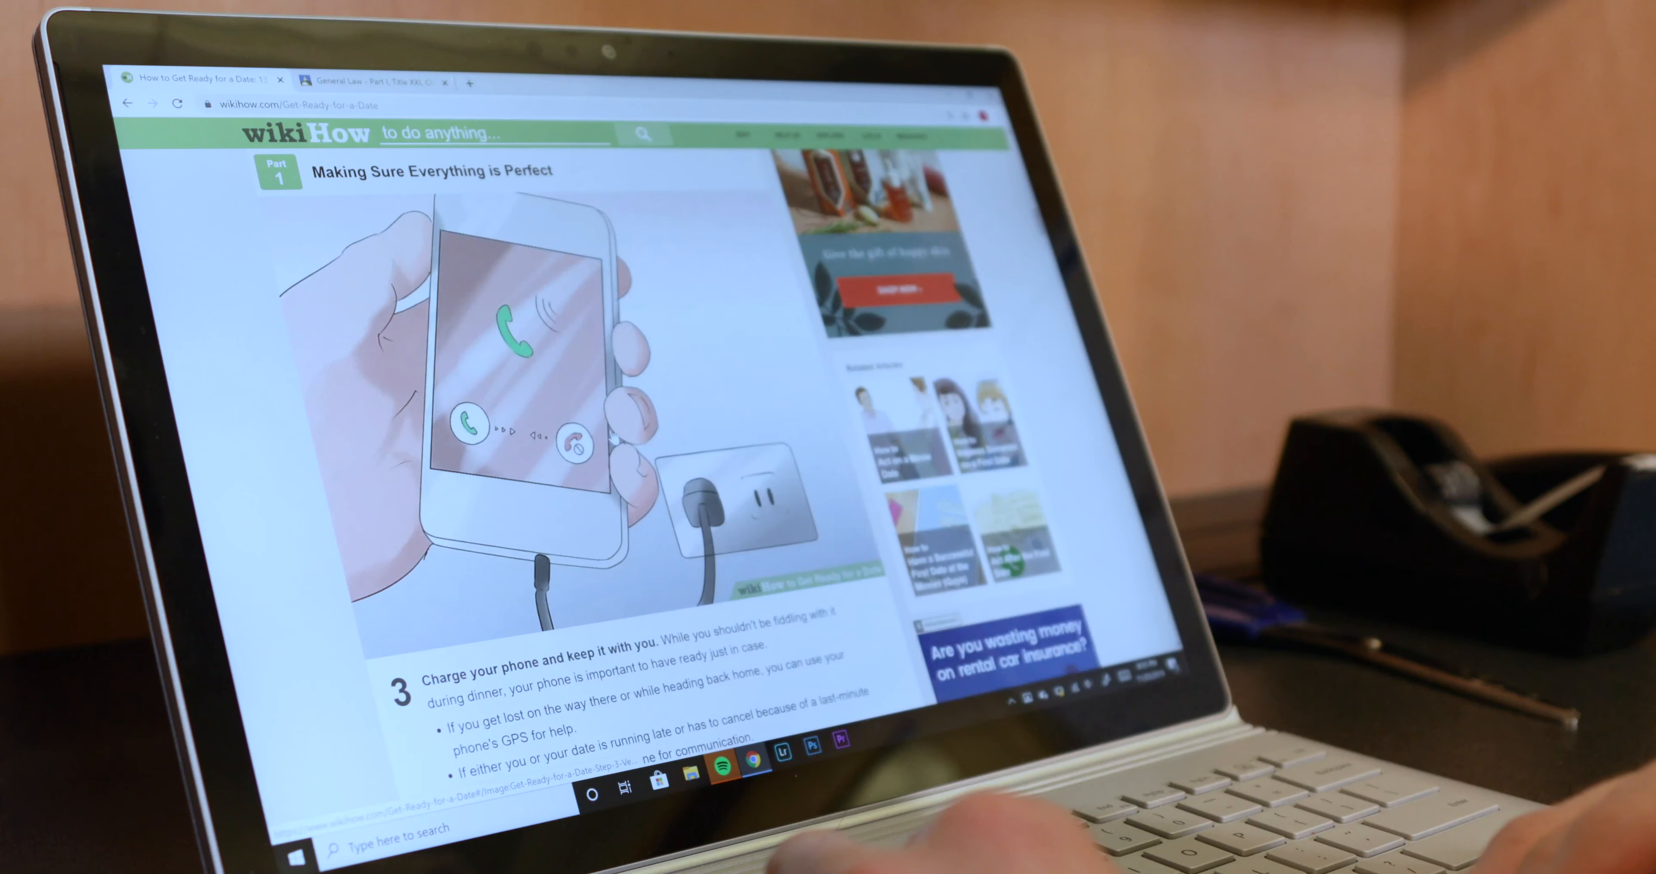
scroll(down, 3)
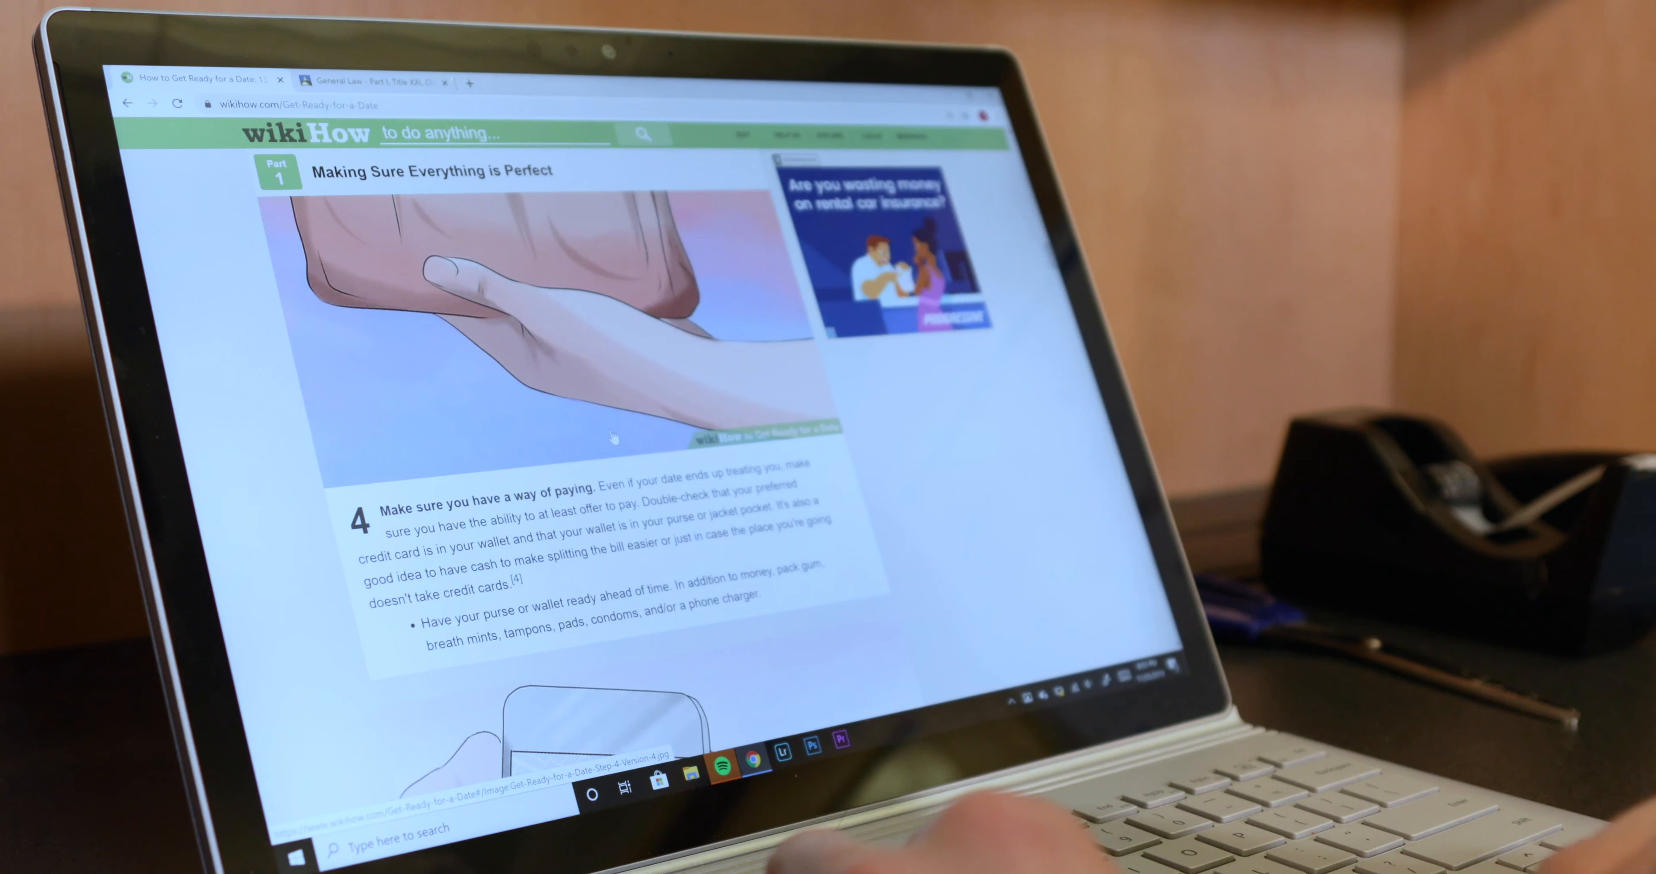
scroll(down, 3)
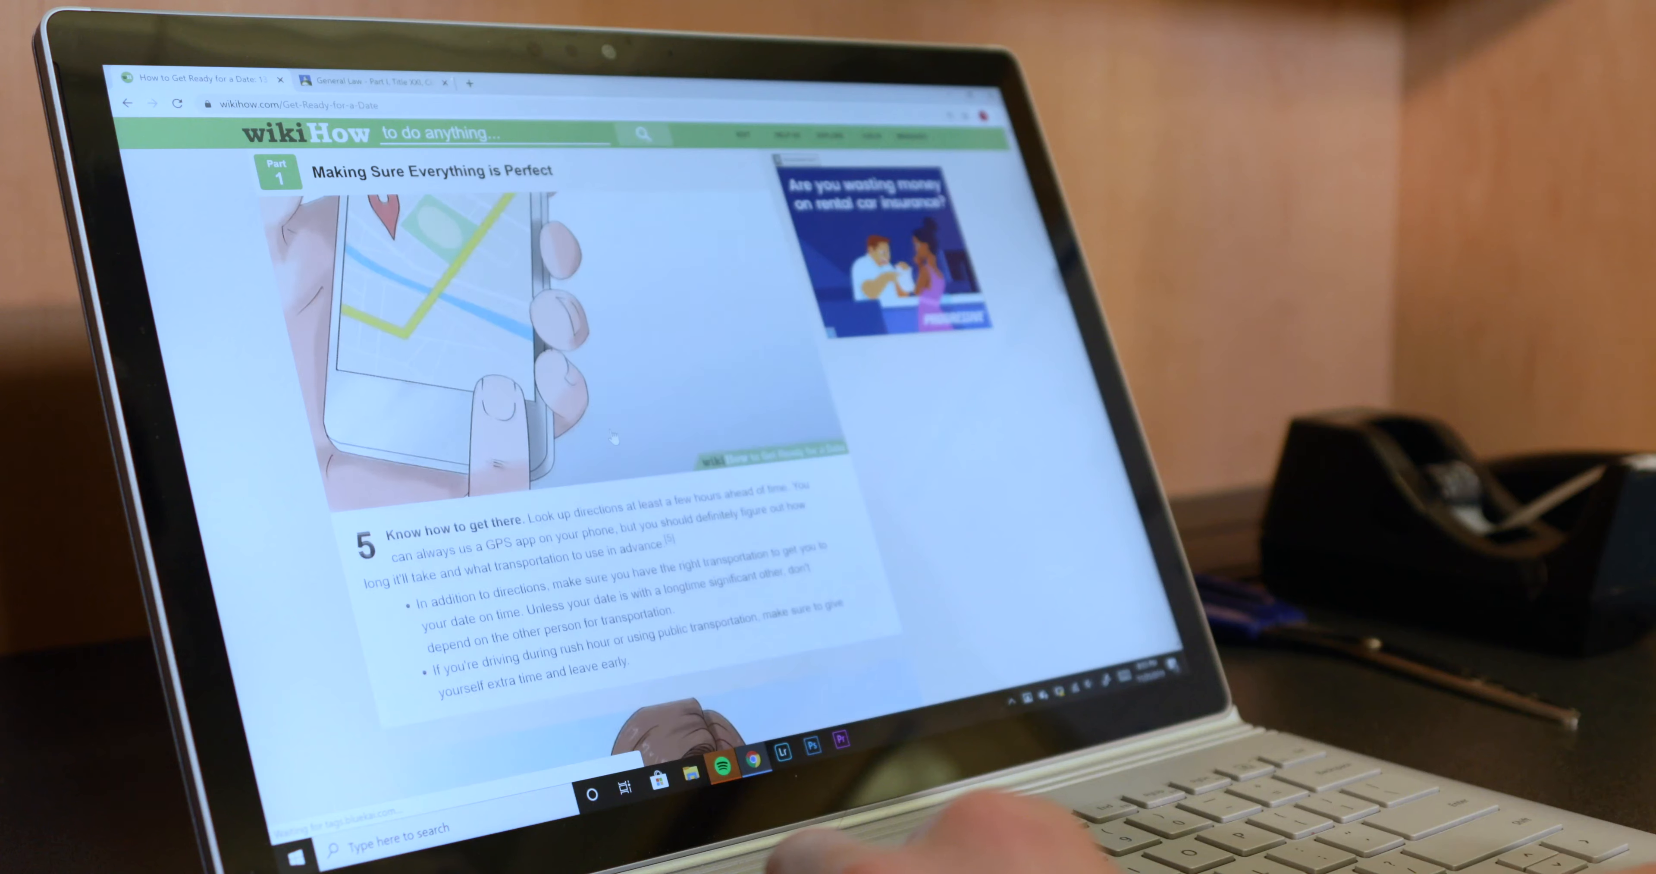
scroll(down, 3)
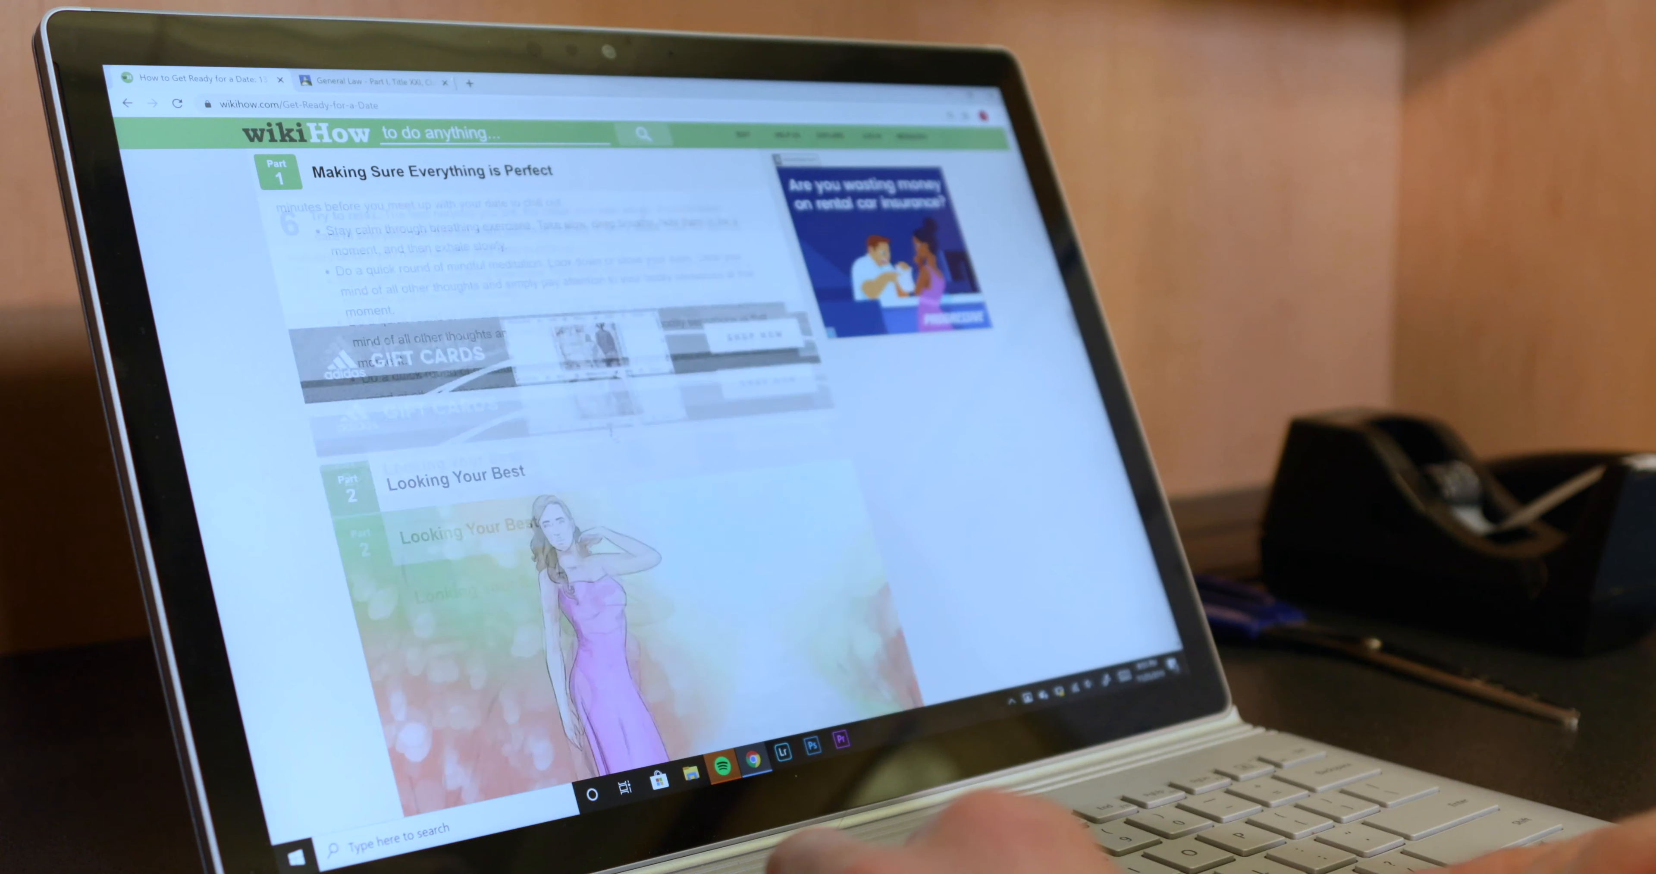
scroll(down, 3)
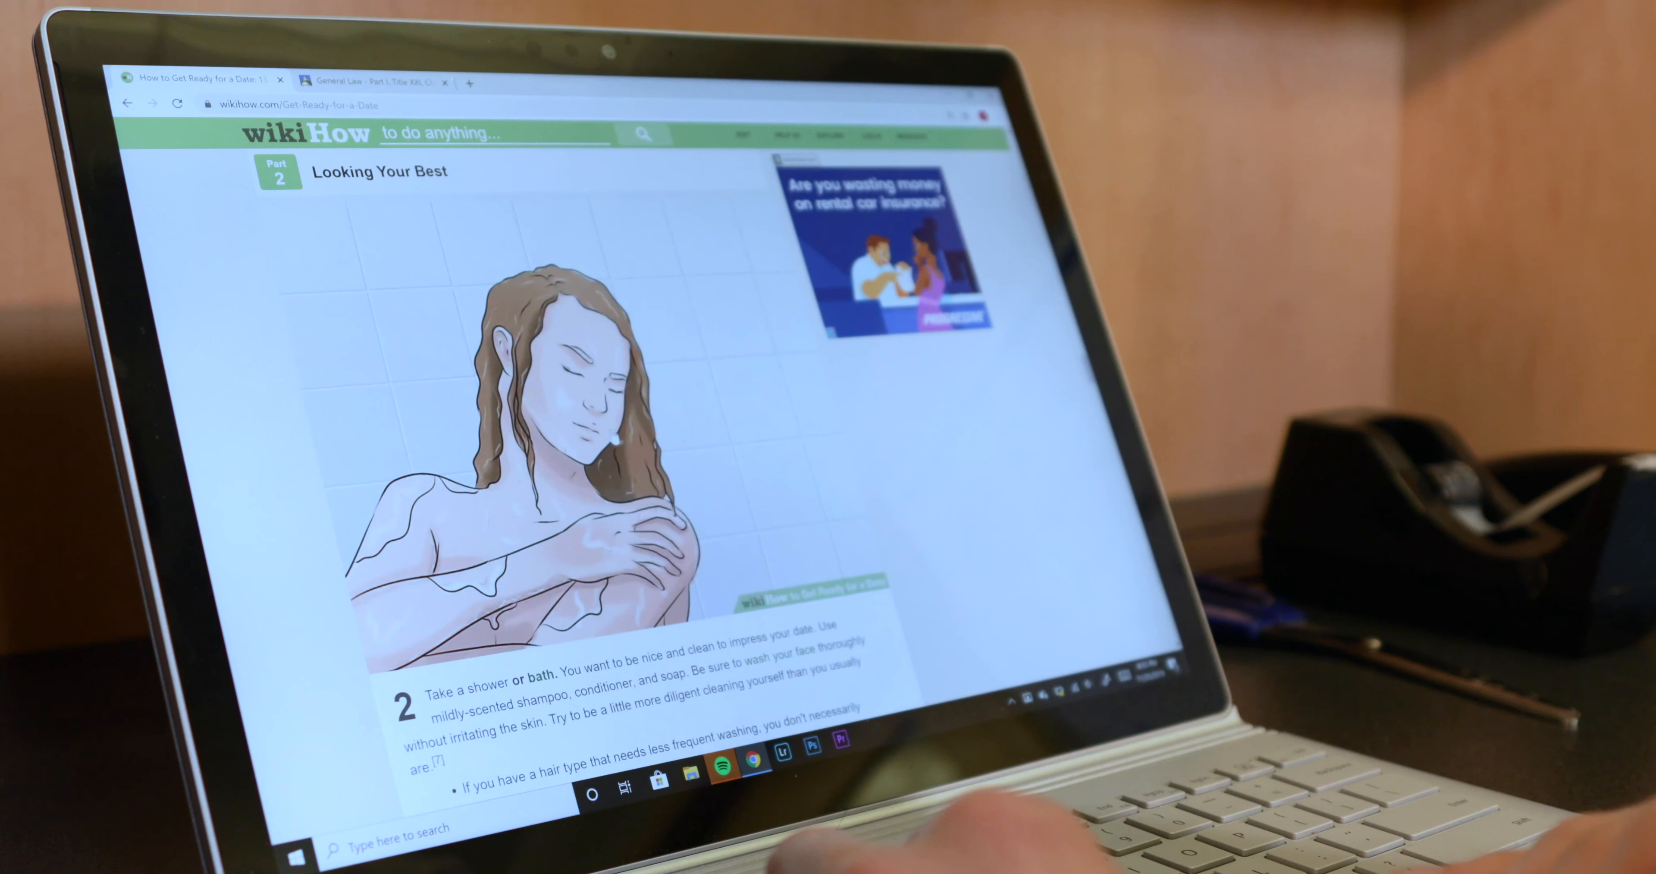